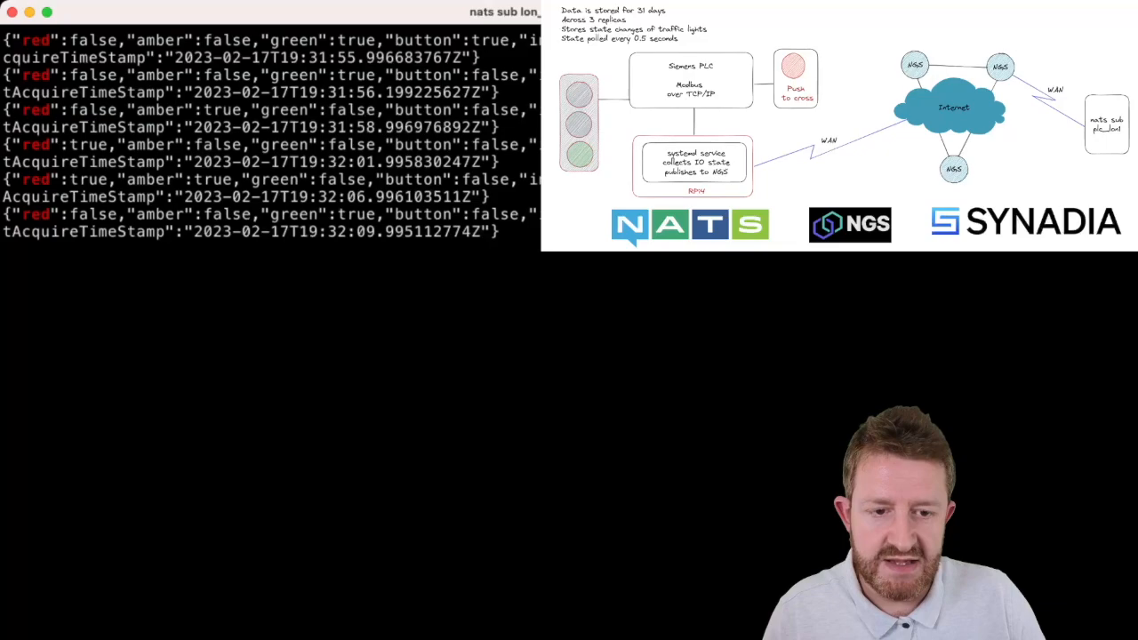
# Step: Clear the screen and view the lon_plc1 stream's raw messages pretty-printed through jq
pyautogui.press('ctrl+l')
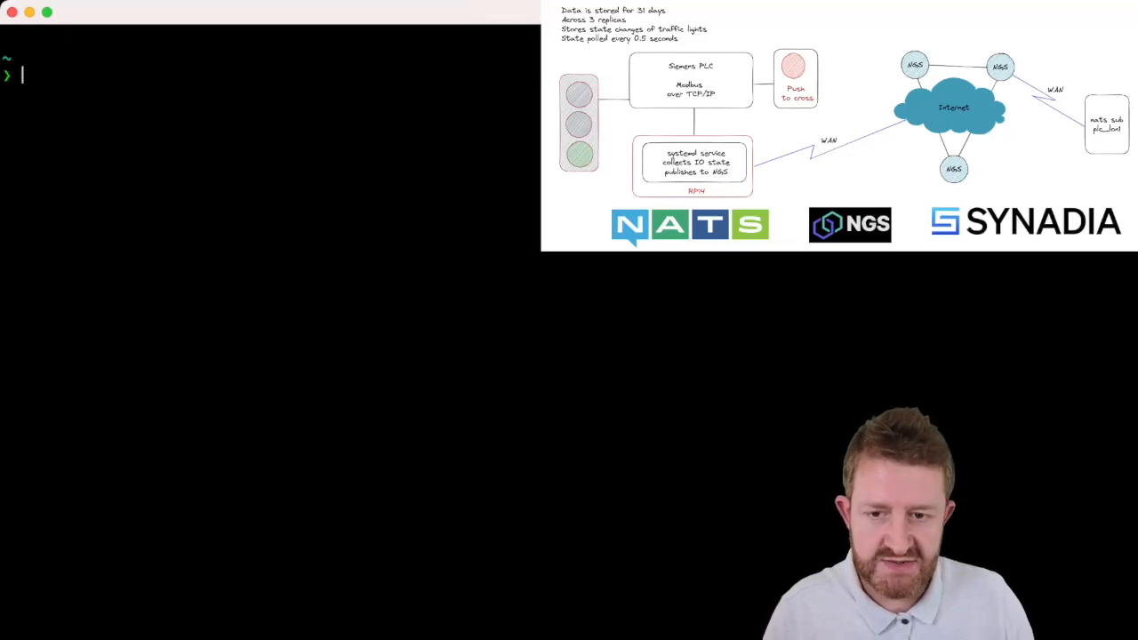
pyautogui.write('nats stream view --raw lon_plc1 | jq')
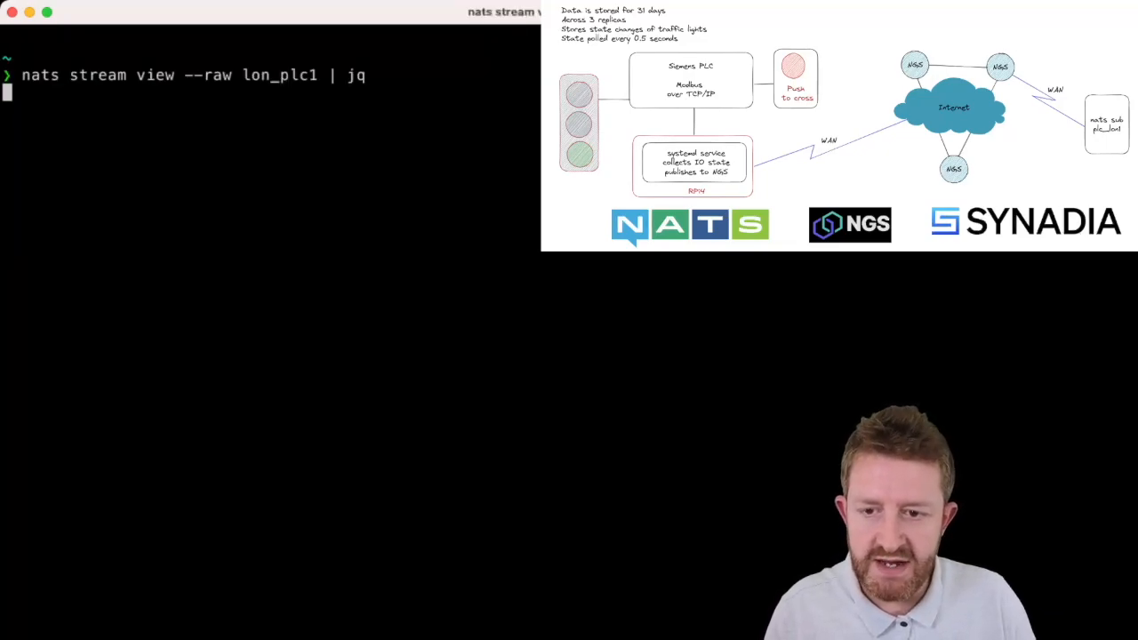
pyautogui.press('enter')
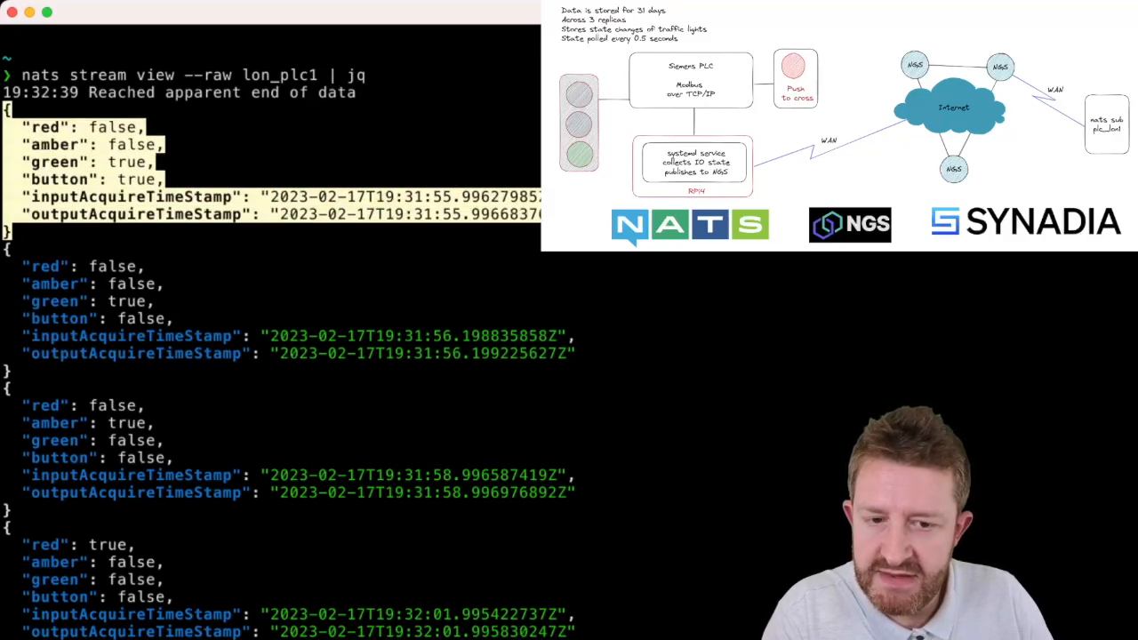
pyautogui.moveTo(497, 18)
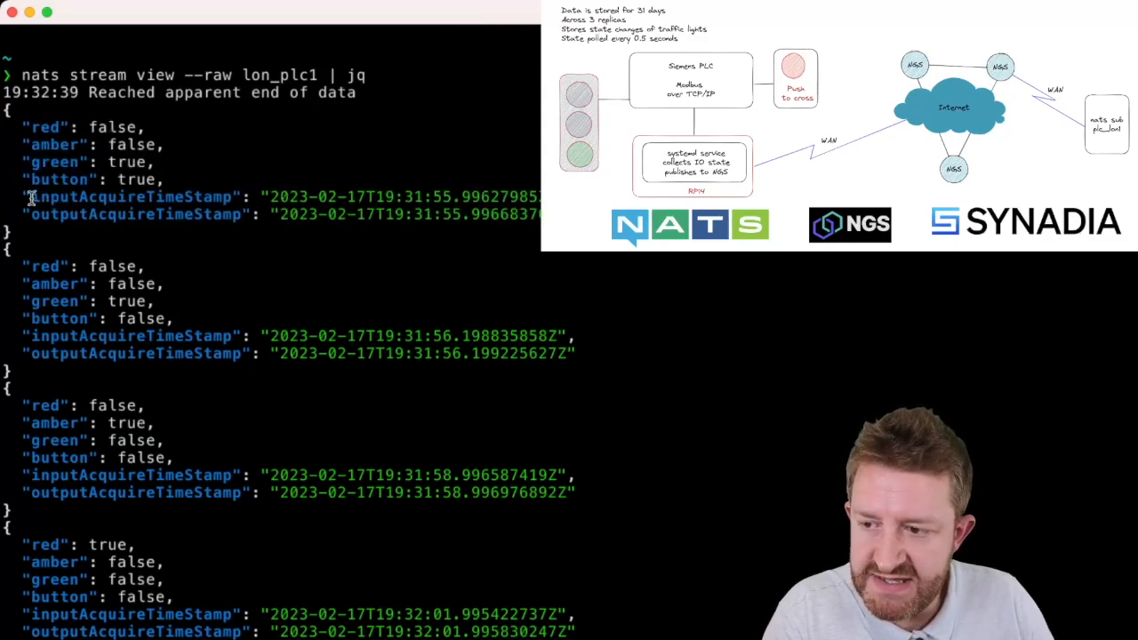
pyautogui.doubleClick(132, 196)
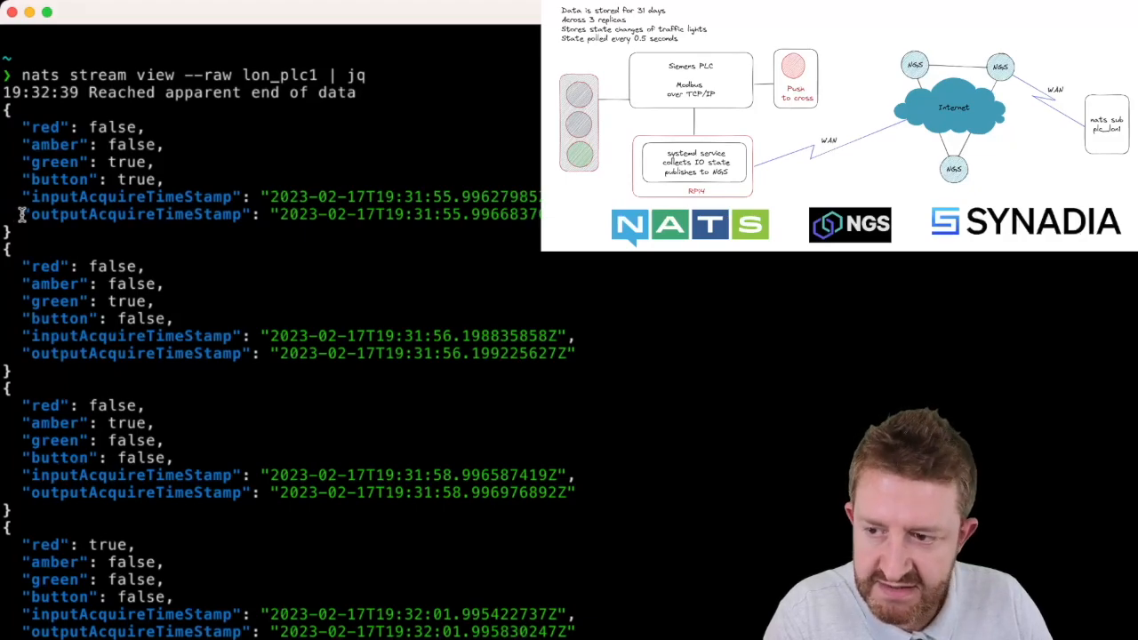
pyautogui.doubleClick(139, 213)
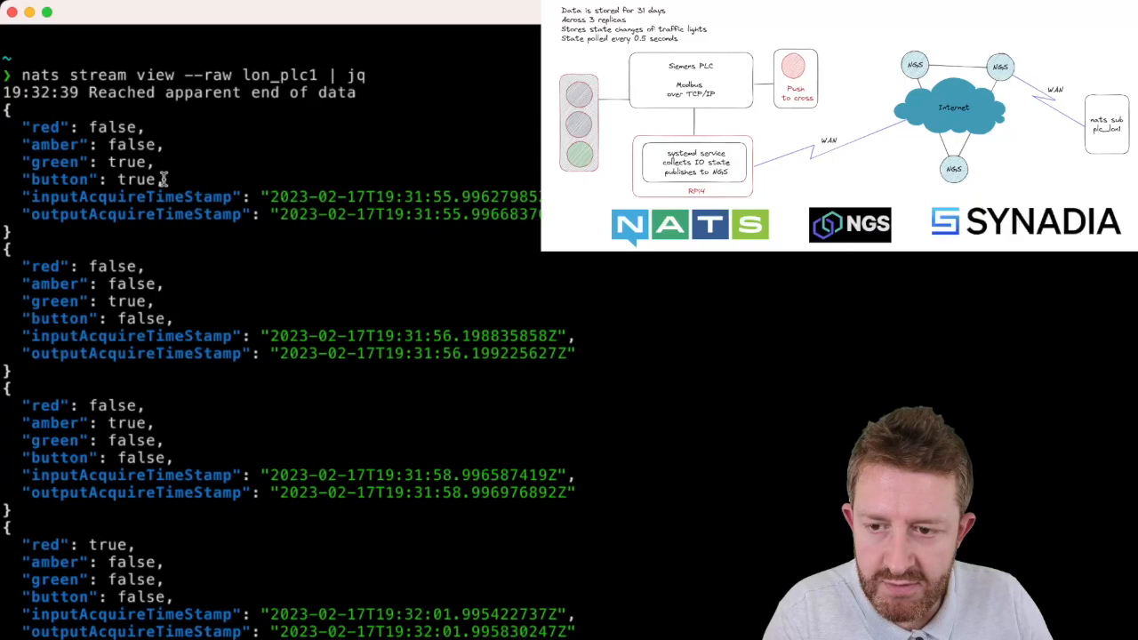
pyautogui.doubleClick(134, 178)
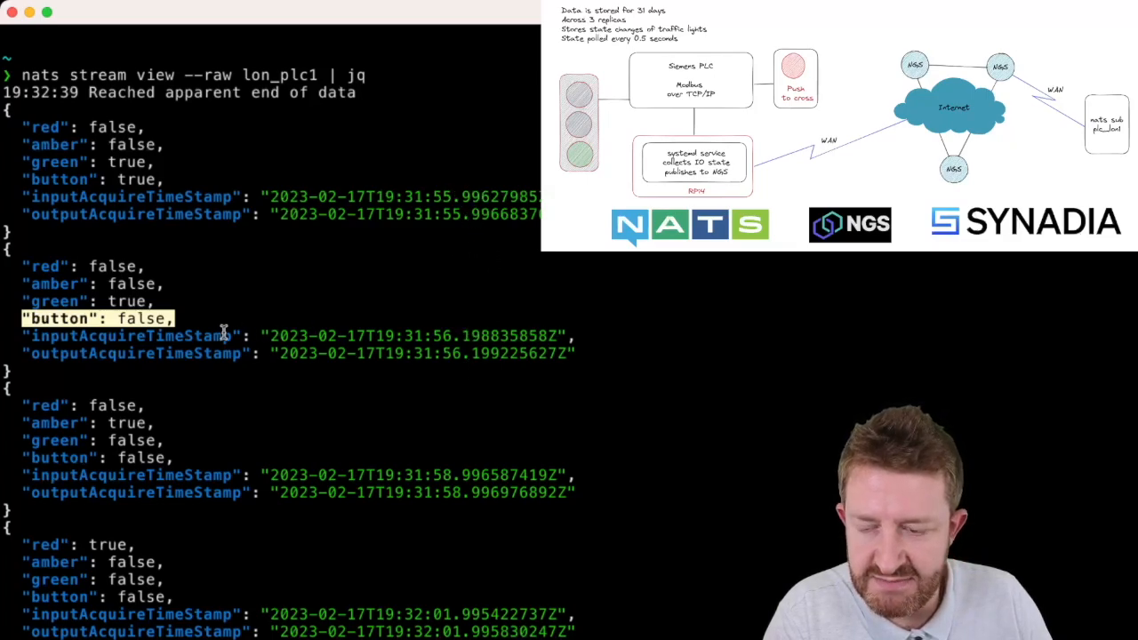
# Step: Scroll down to the later records where red and amber are both true, highlighting one
pyautogui.scroll(-3)
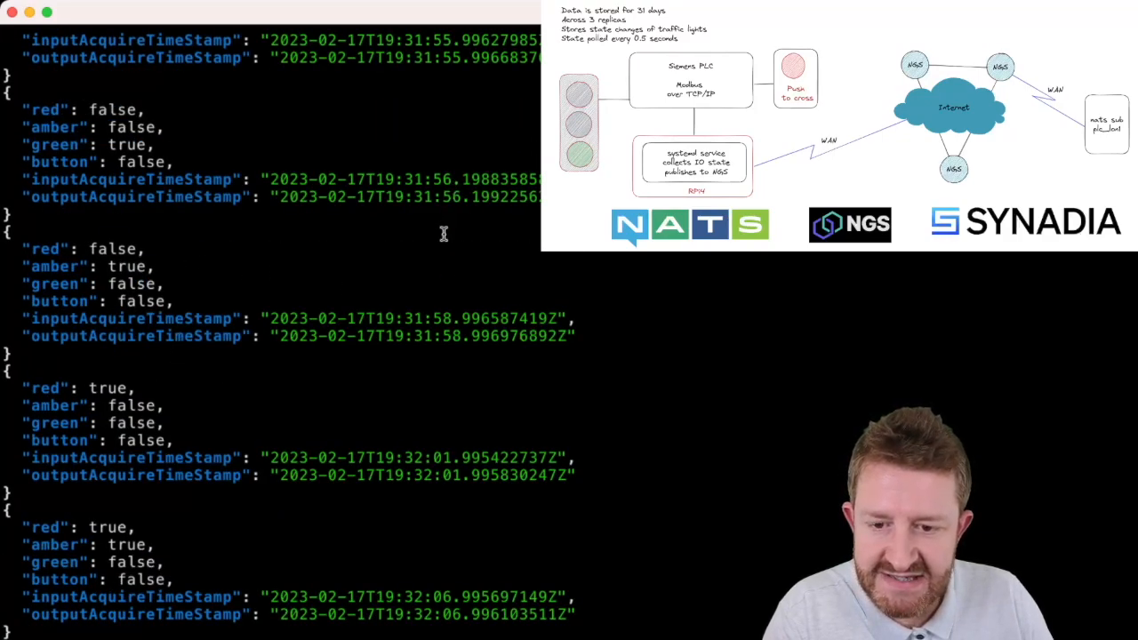
pyautogui.moveTo(156, 266)
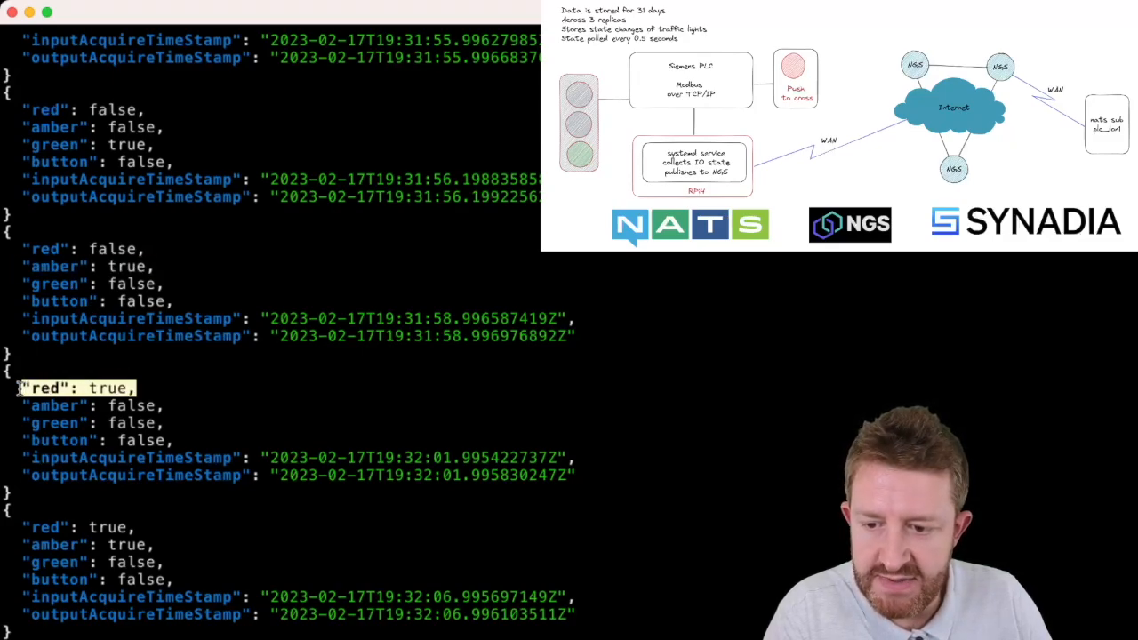
pyautogui.scroll(-3)
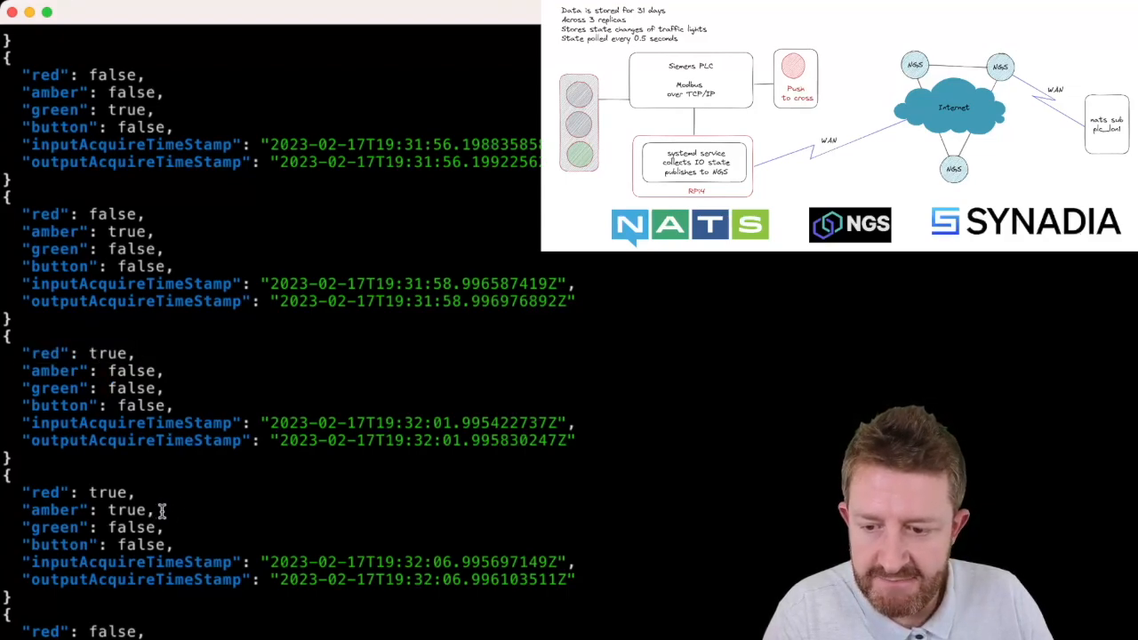
pyautogui.moveTo(27, 493); pyautogui.dragTo(157, 508)
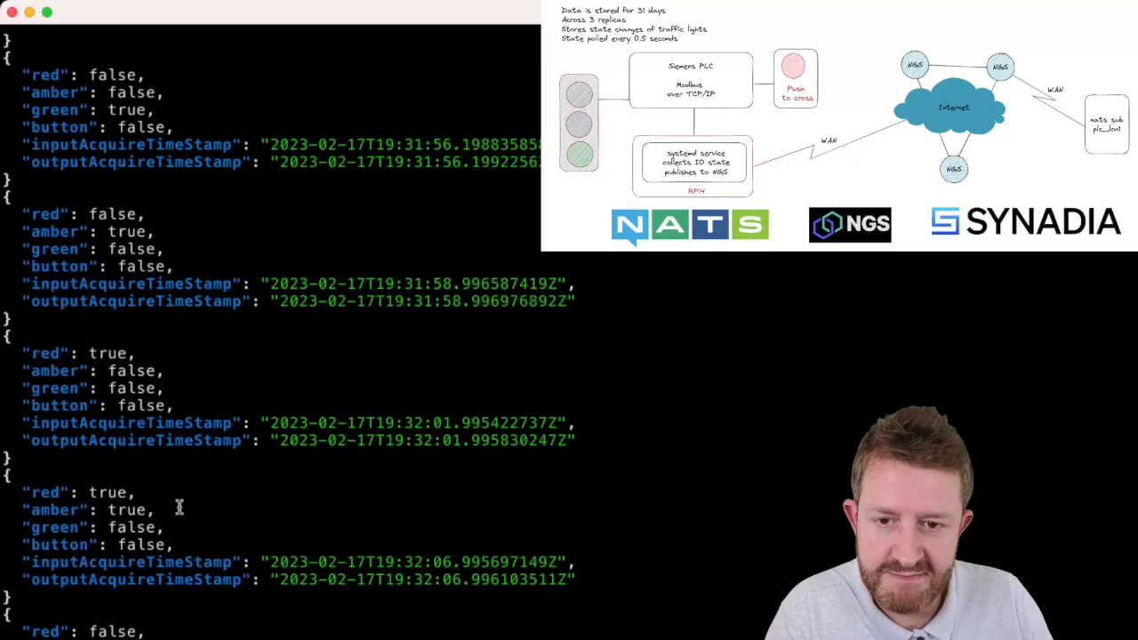
pyautogui.moveTo(182, 573)
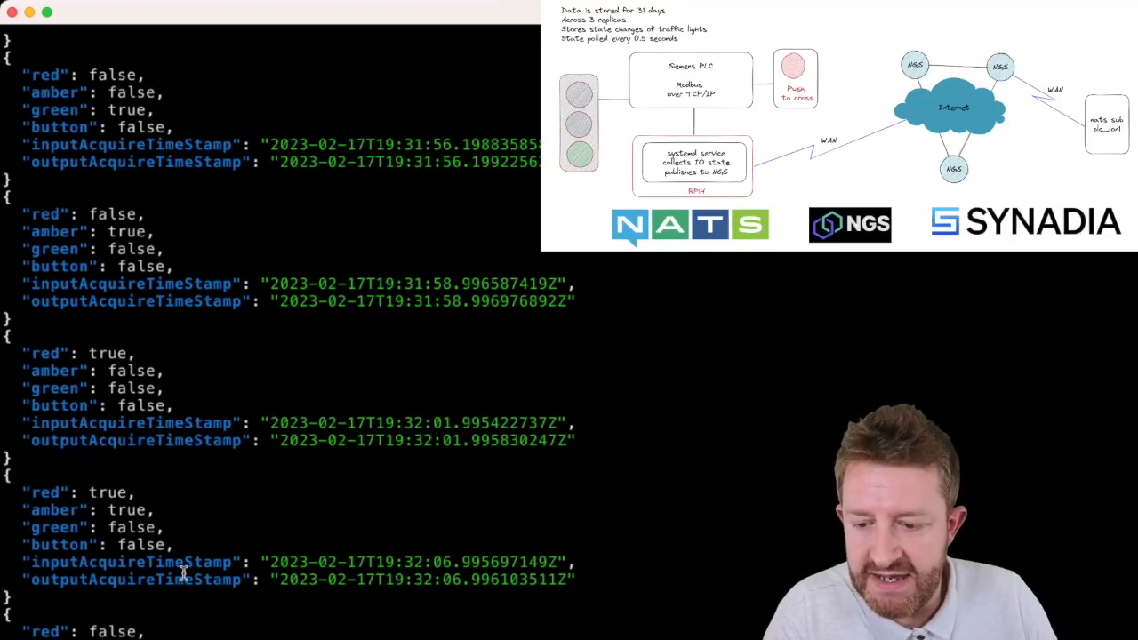